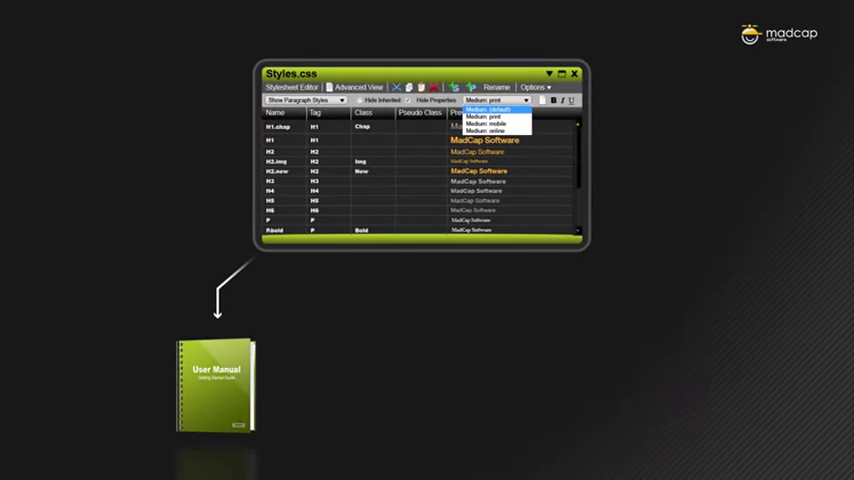
- Set Styles.css to the mobile medium so H1, H2 and H2.new preview in blue italic
left_click(494, 124)
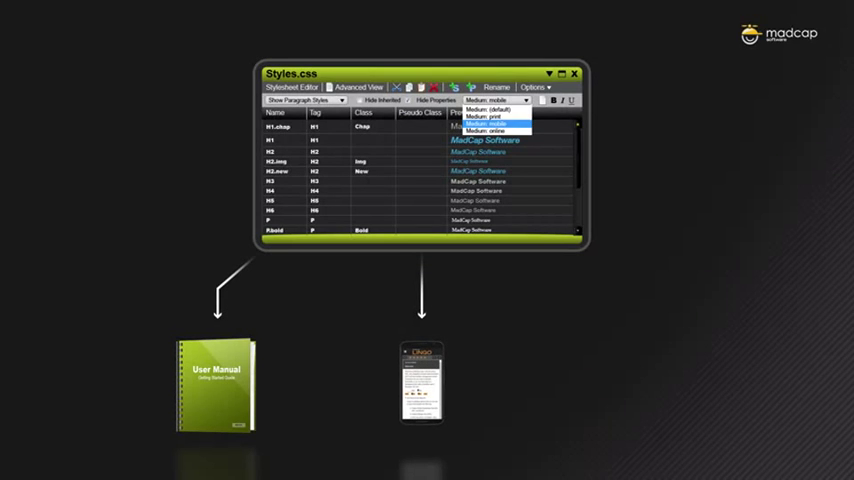